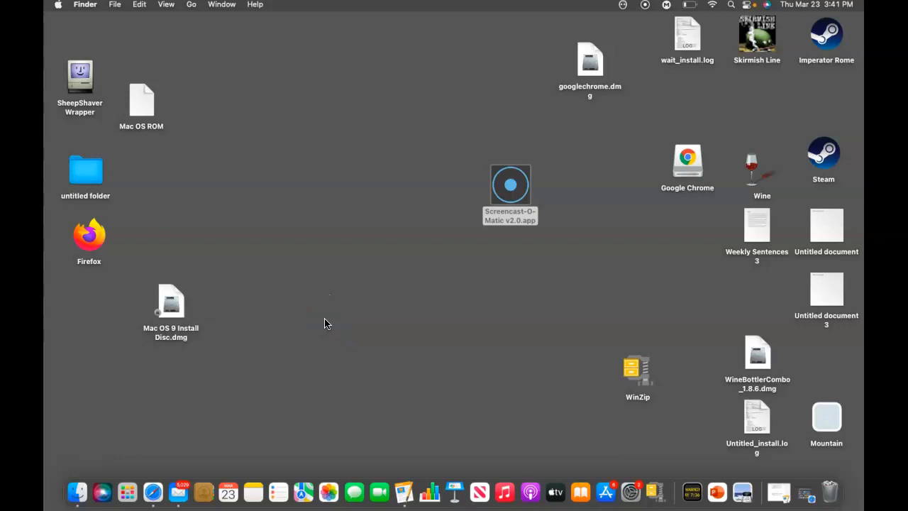
mouse_move(154, 491)
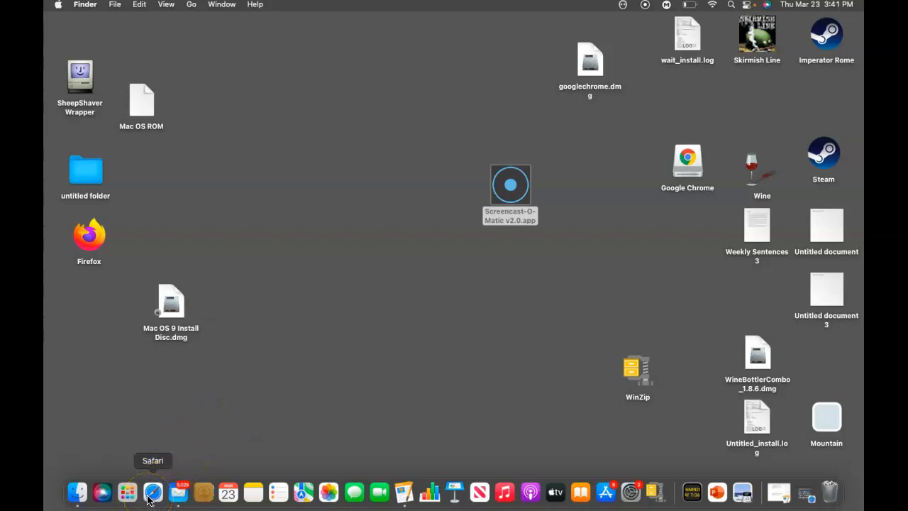
- Launch Safari and go to pubmed.ncbi.nlm.nih.gov from the address bar
left_click(153, 492)
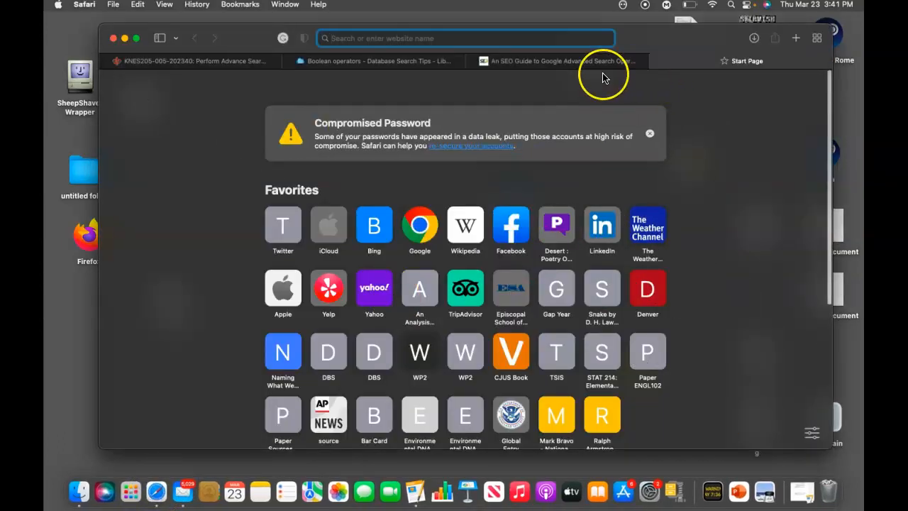
type("pubdme")
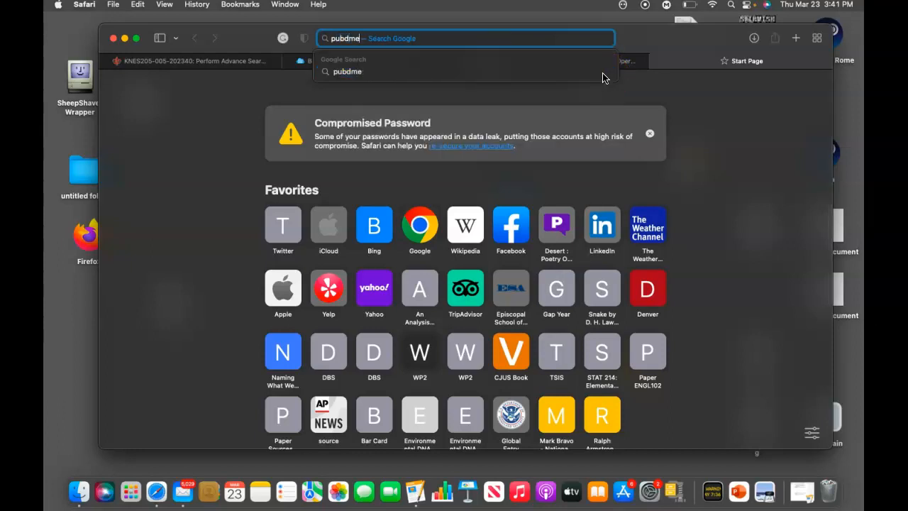
key("backspace")
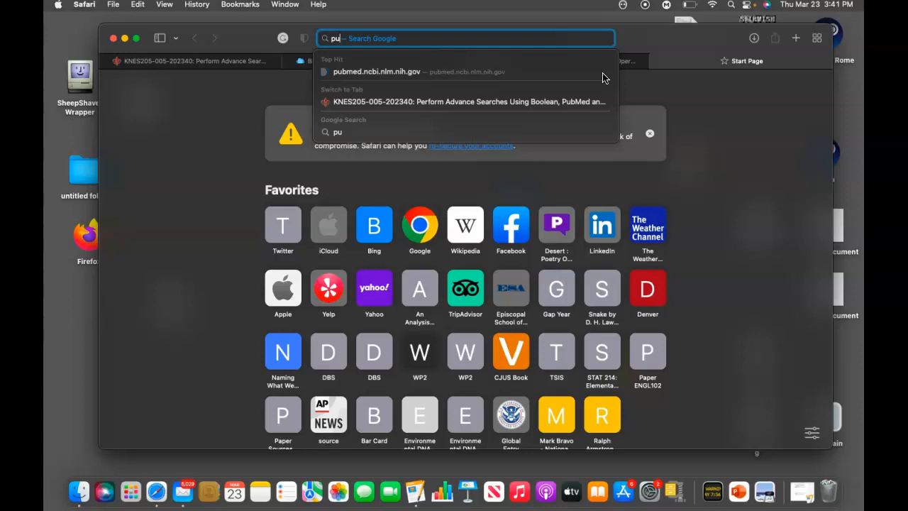
left_click(375, 71)
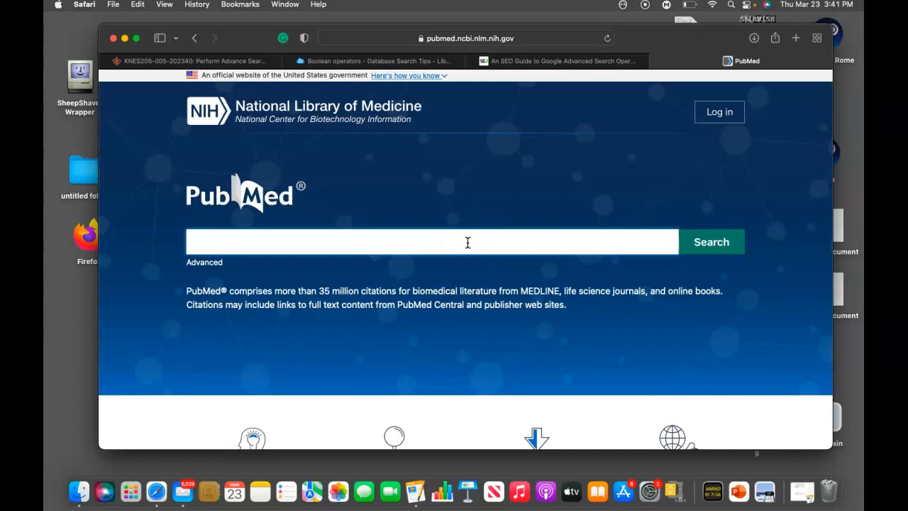
- Search PubMed for 'breakfast cereal', returning 1,576 results
type("B")
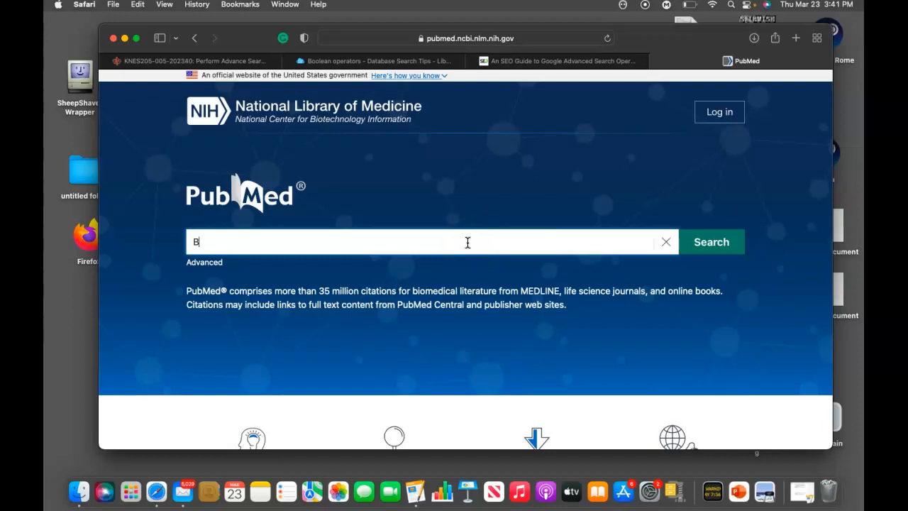
type("reakfast cereal")
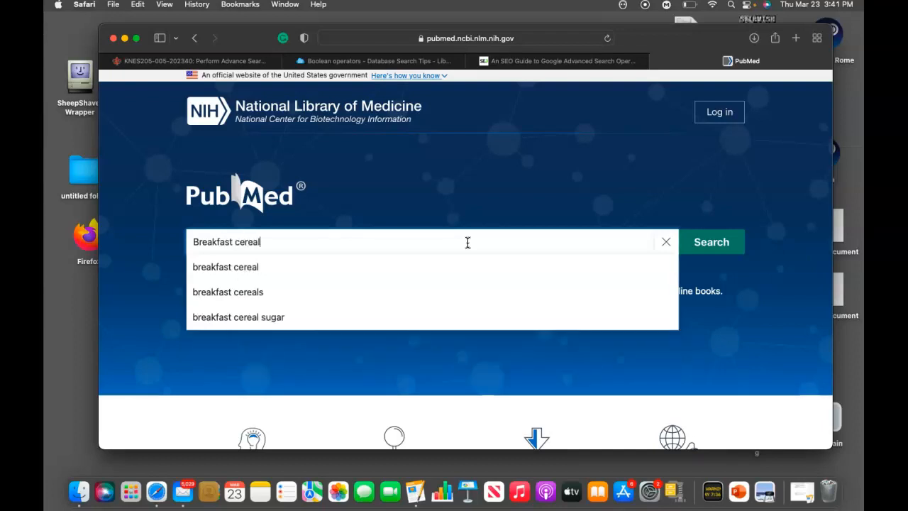
mouse_move(492, 266)
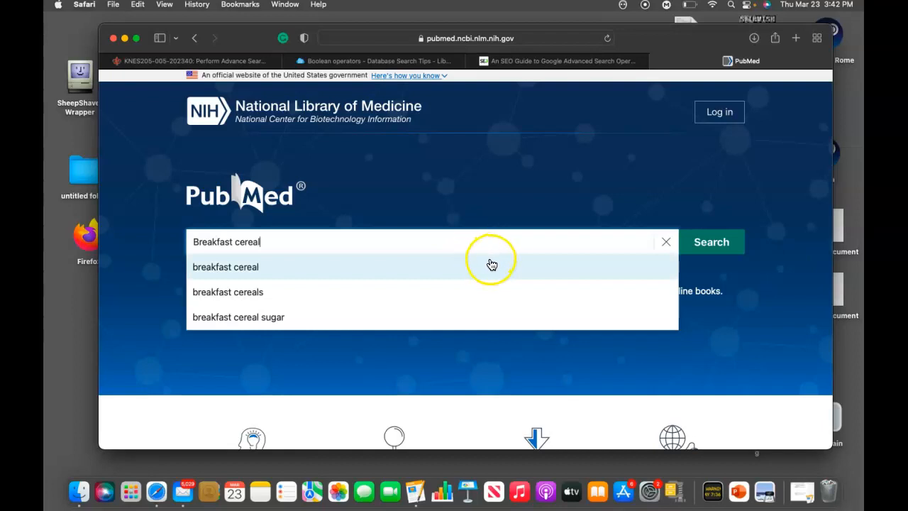
mouse_move(483, 268)
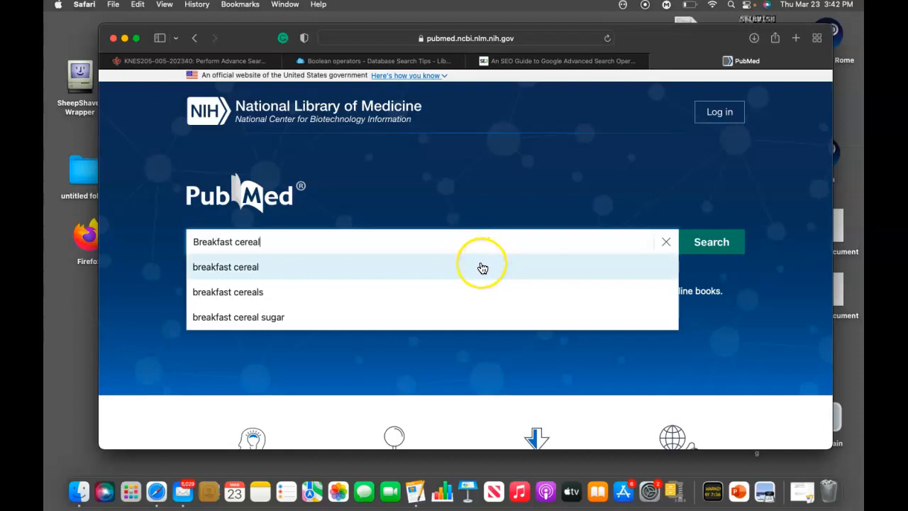
mouse_move(421, 272)
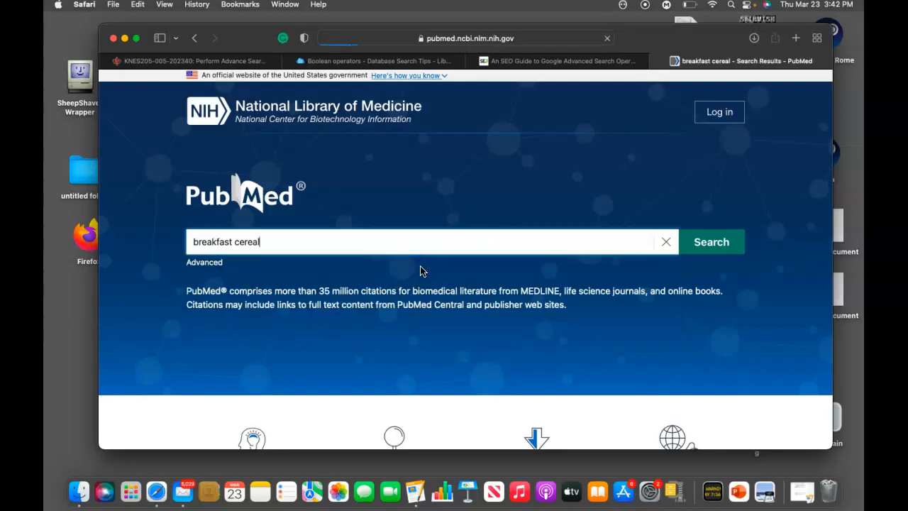
left_click(710, 241)
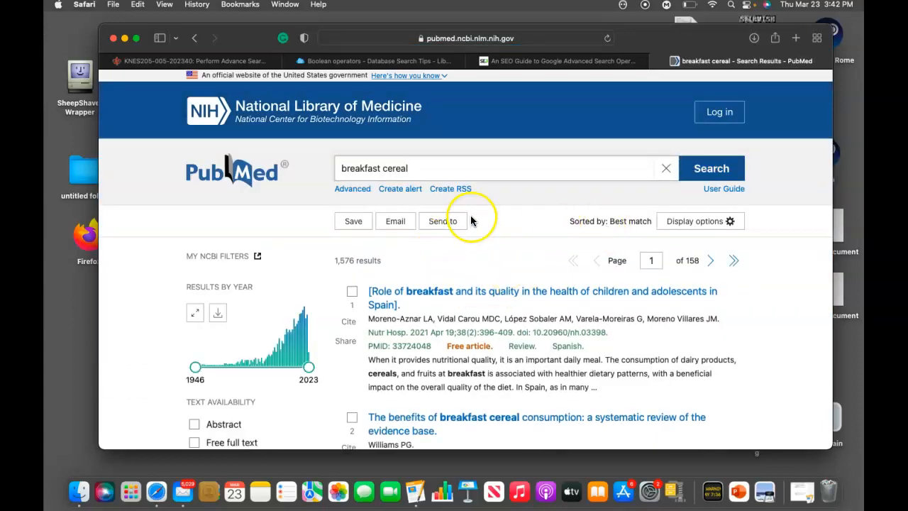
- Browse the results and open result 2, 'The benefits of breakfast cereal consumption'
scroll("down", 3)
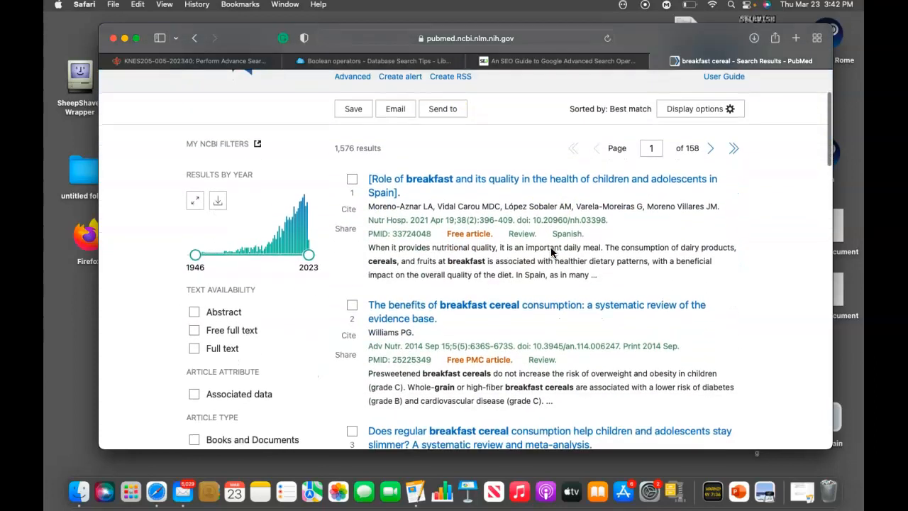
scroll("down", 3)
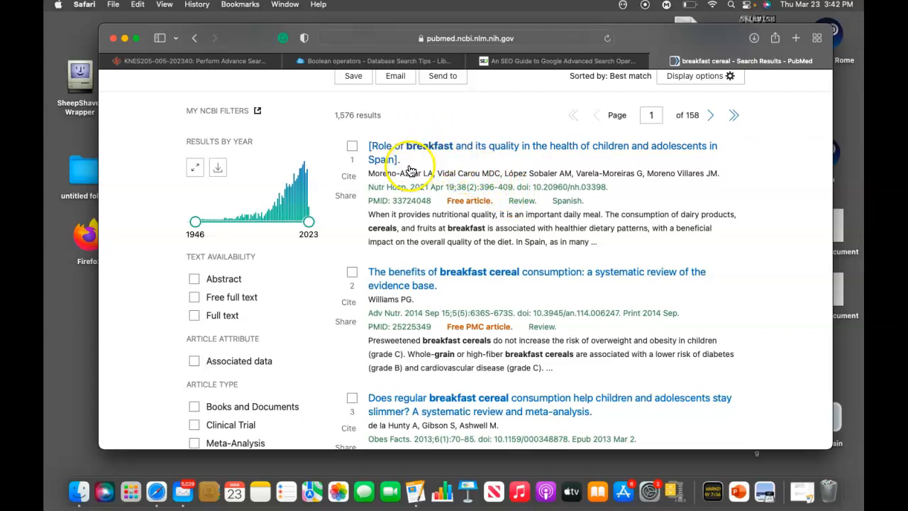
mouse_move(433, 156)
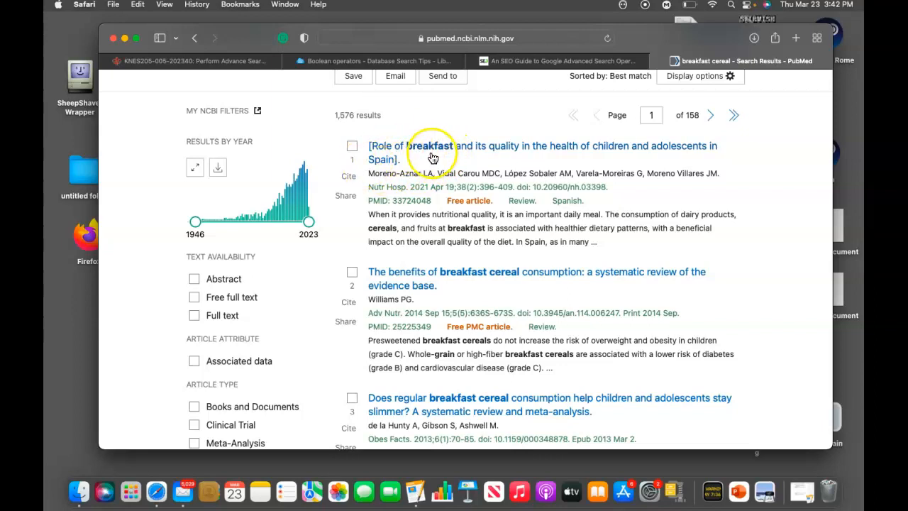
mouse_move(419, 150)
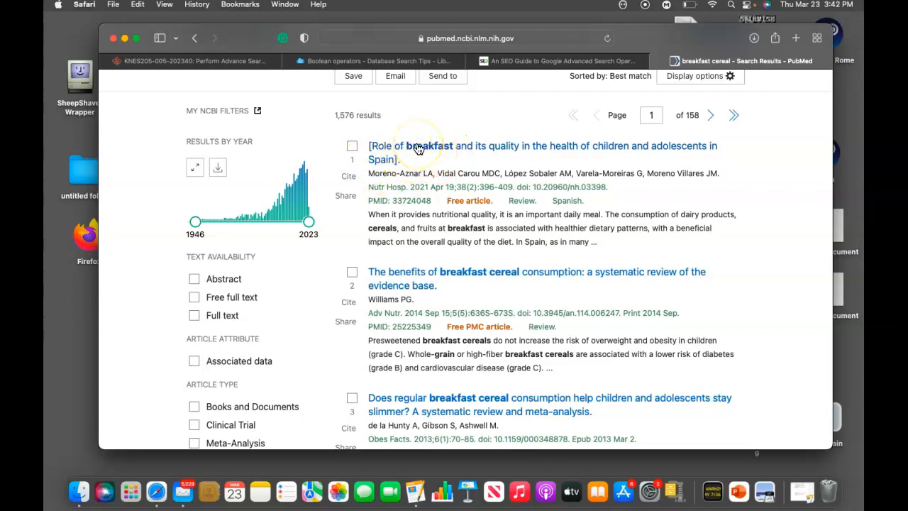
mouse_move(476, 170)
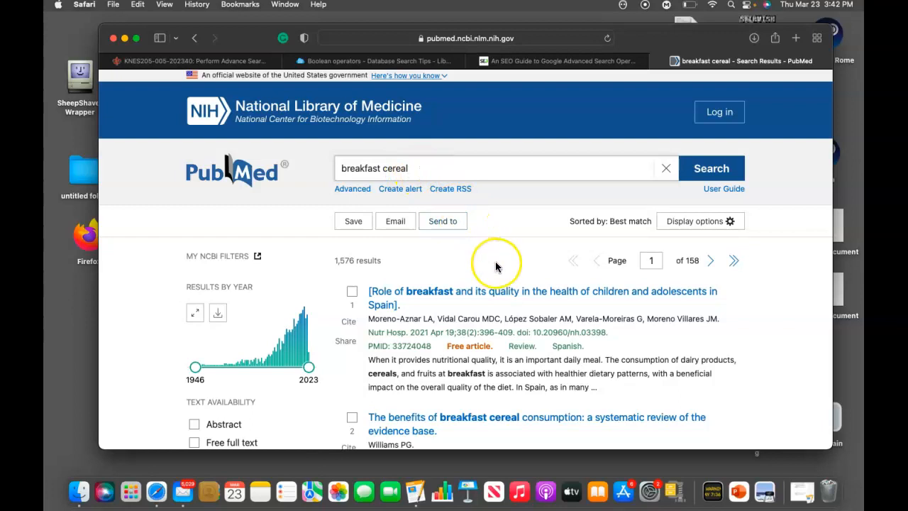
scroll("down", 3)
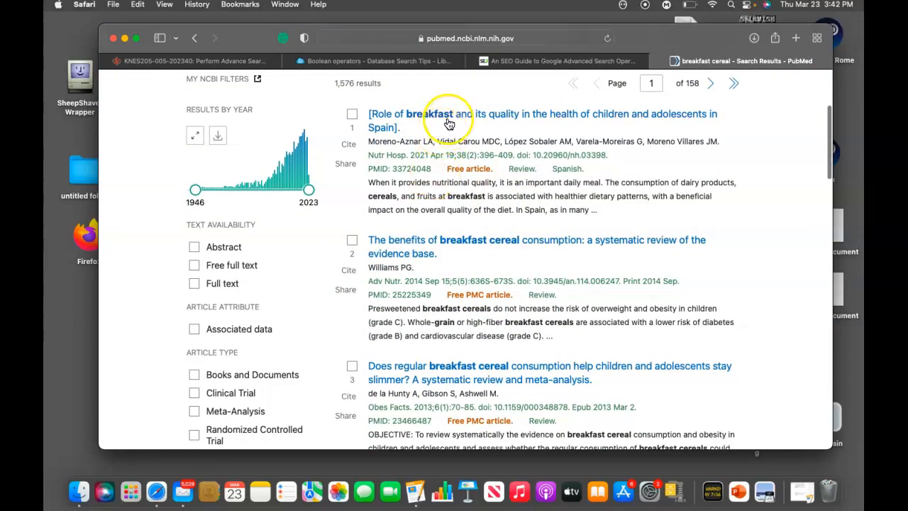
scroll("down", 3)
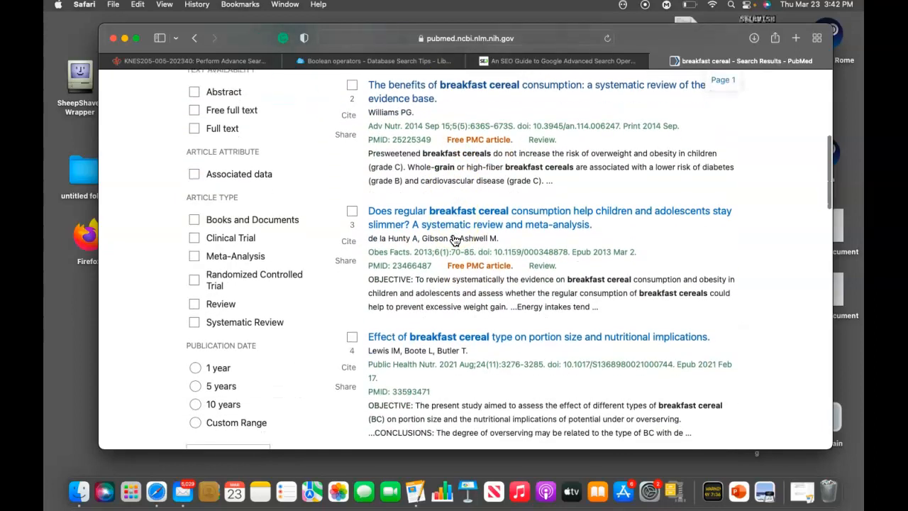
scroll("down", 3)
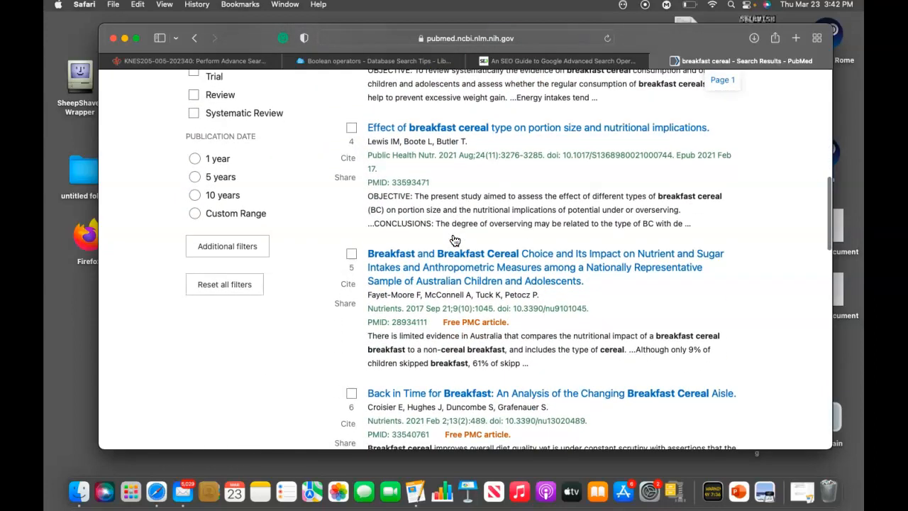
scroll("down", 3)
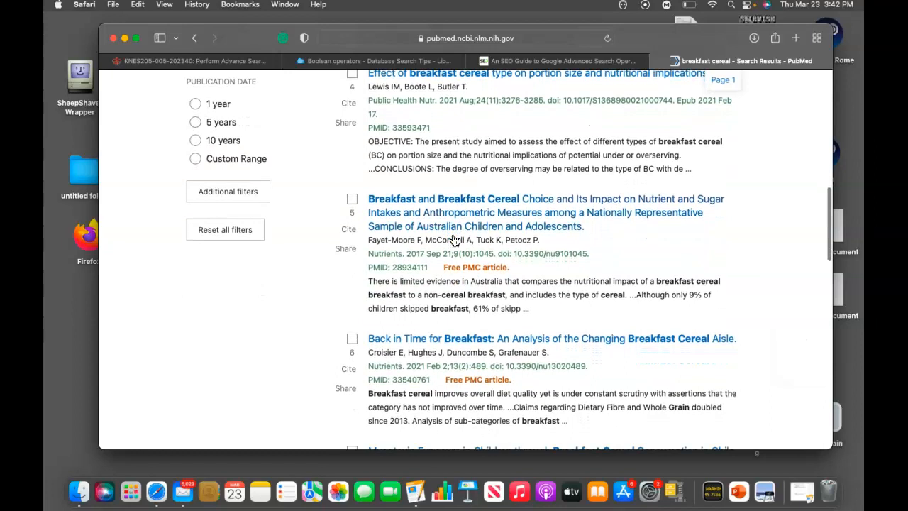
scroll("up", 3)
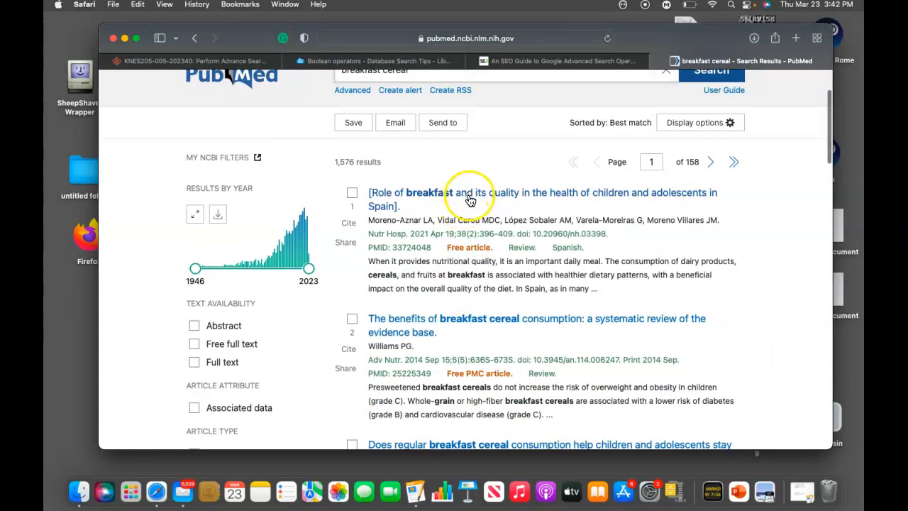
scroll("down", 3)
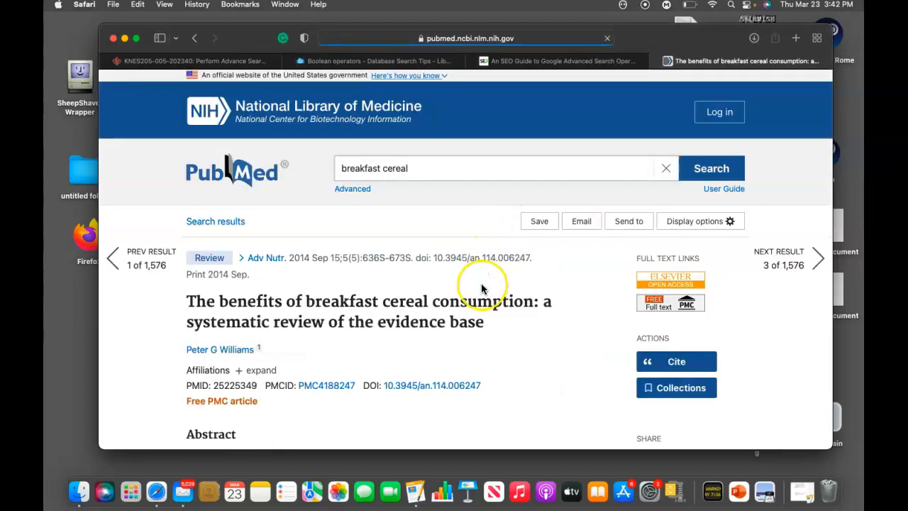
- Scroll through the review's abstract, figures, cited-by and references sections
scroll("down", 3)
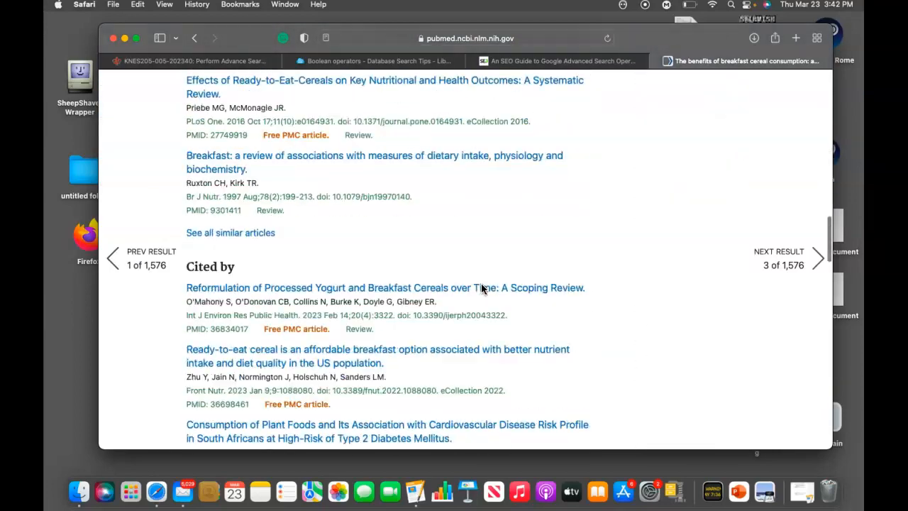
scroll("down", 3)
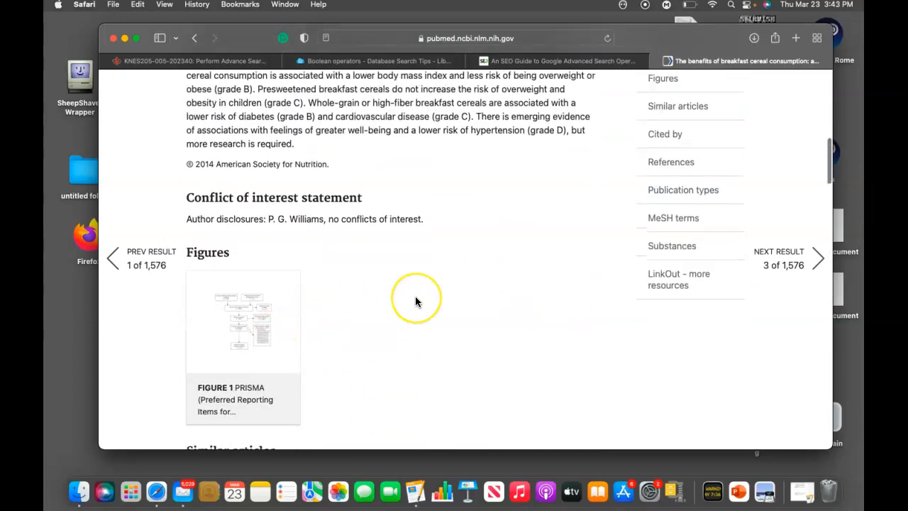
scroll("down", 3)
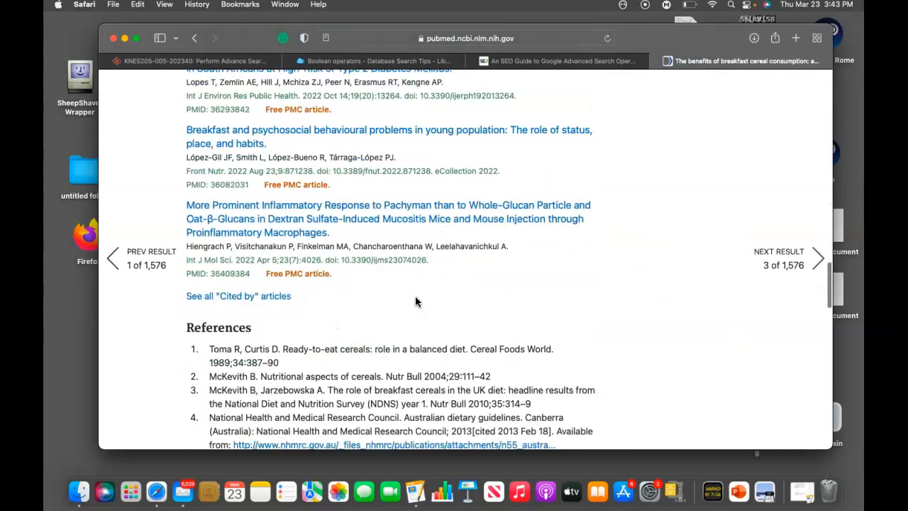
scroll("down", 3)
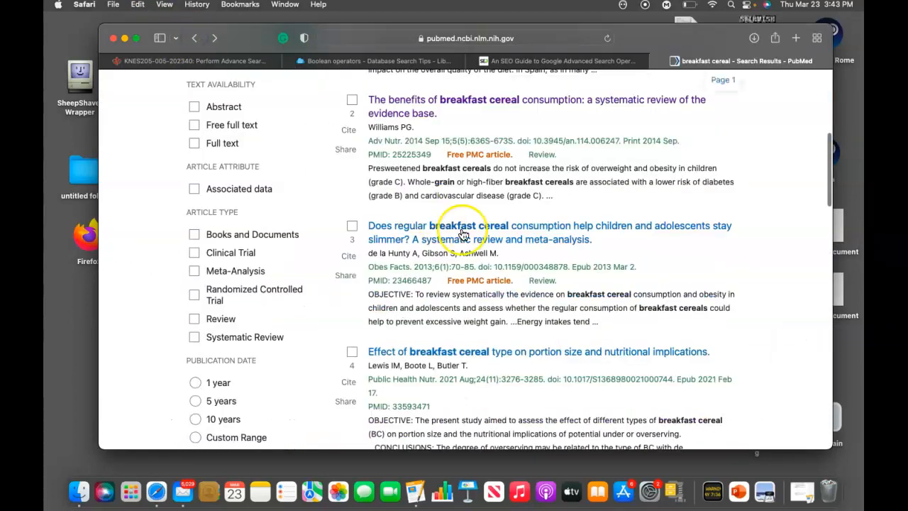
scroll("down", 3)
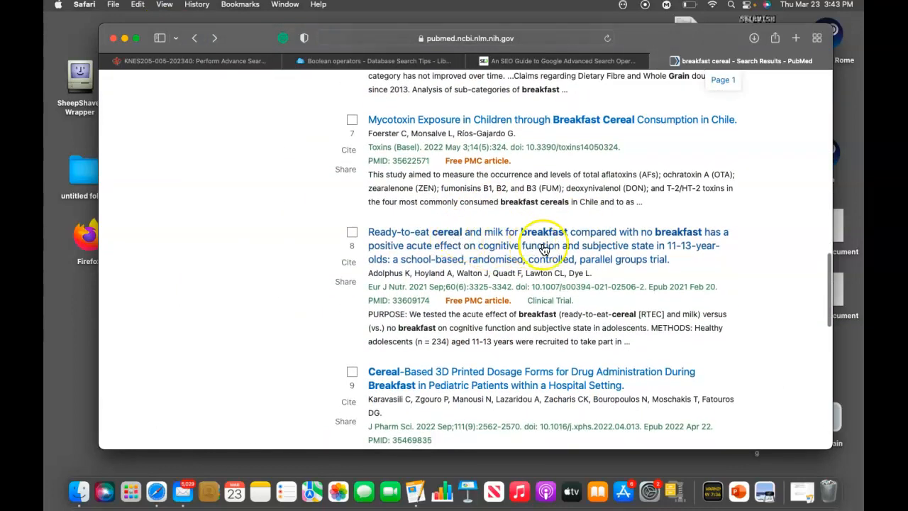
left_click(545, 232)
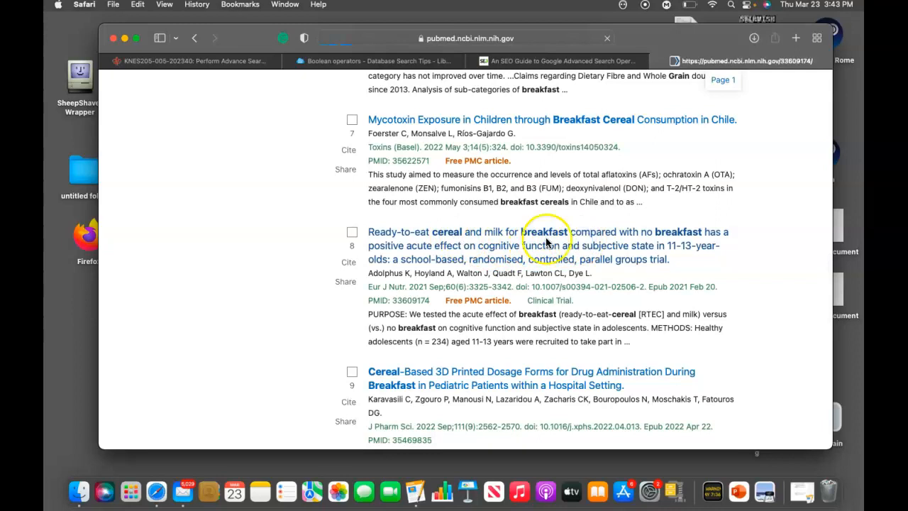
left_click(546, 231)
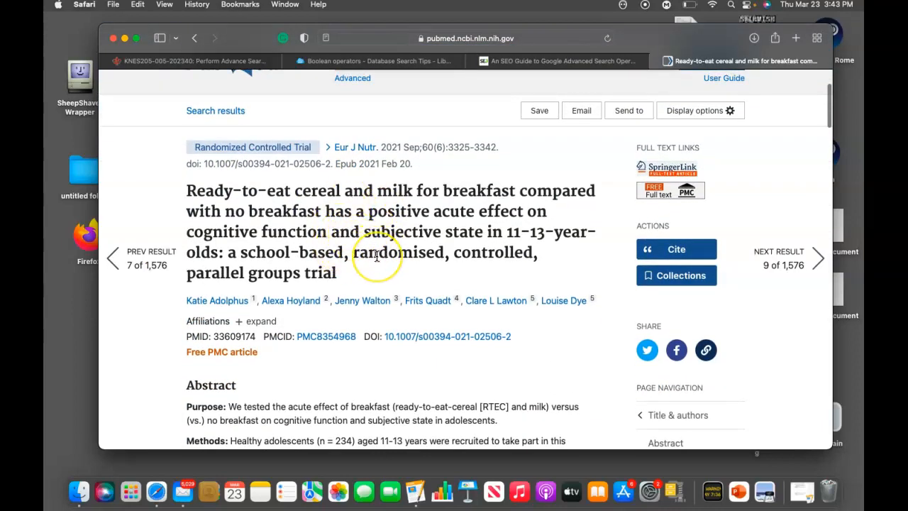
scroll("down", 3)
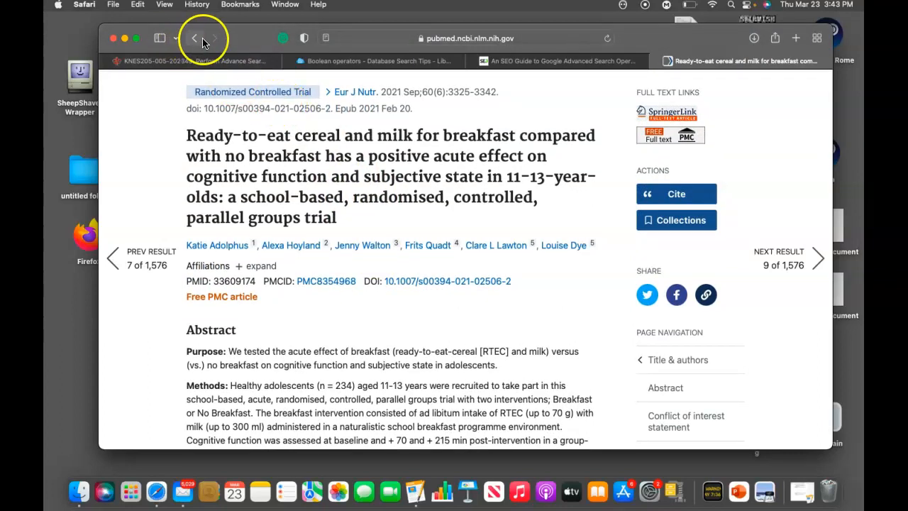
left_click(195, 38)
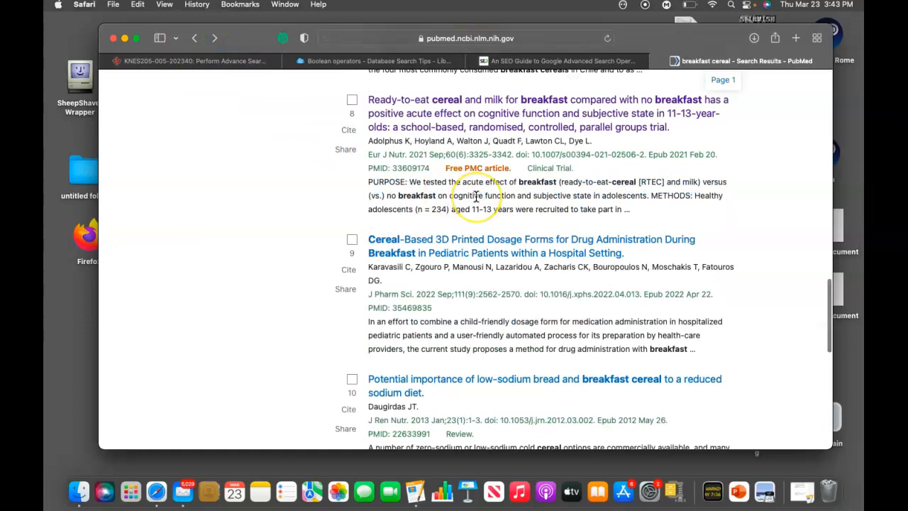
- Load 'Show more results' and scroll through results 11 to 15
scroll("down", 3)
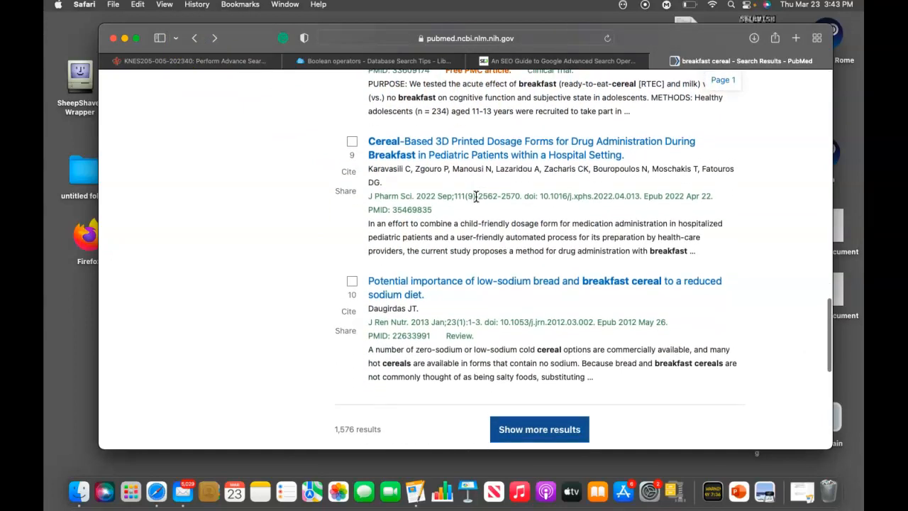
left_click(539, 429)
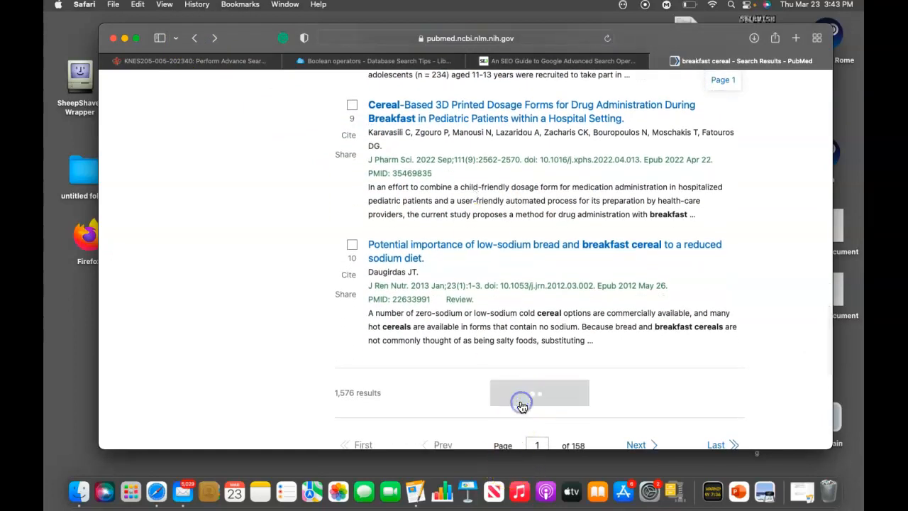
scroll("down", 3)
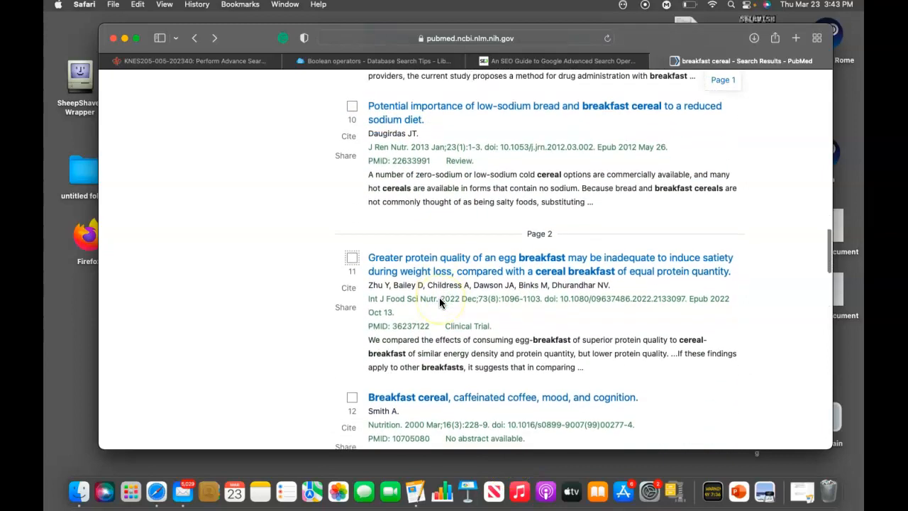
scroll("down", 3)
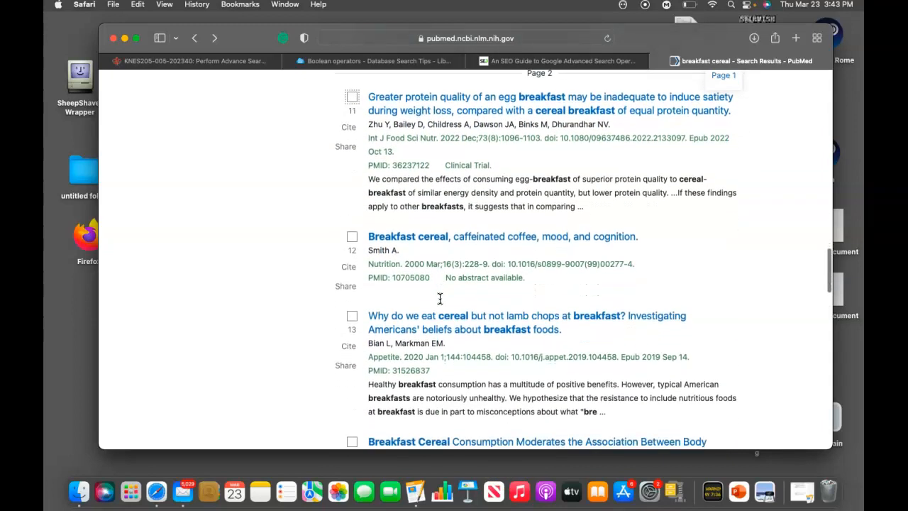
scroll("down", 3)
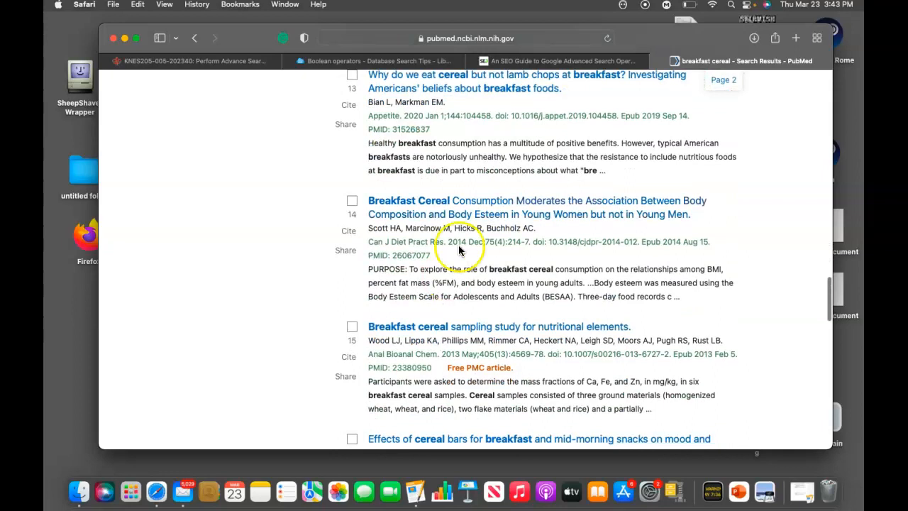
mouse_move(83, 418)
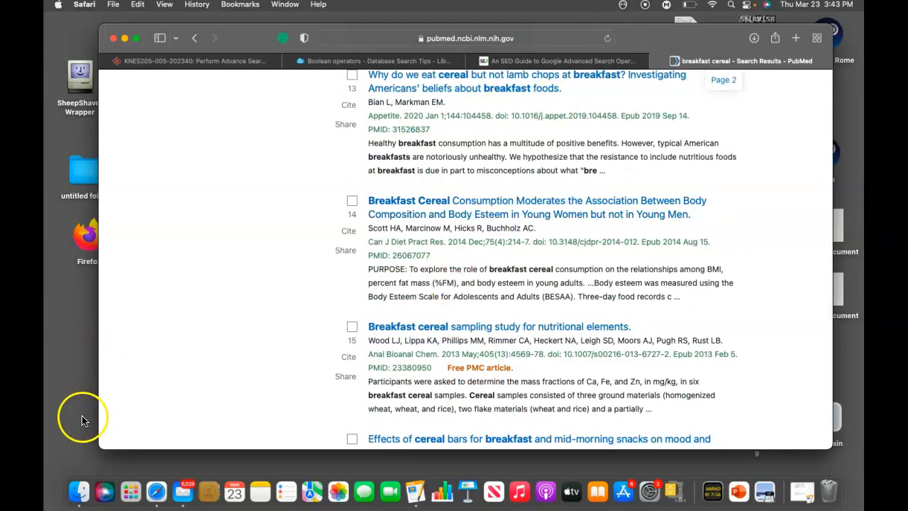